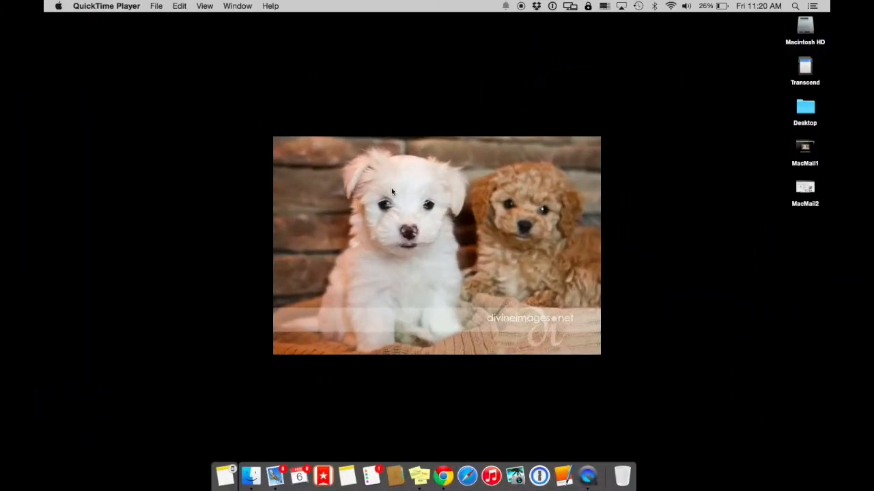
mouse_move(298, 475)
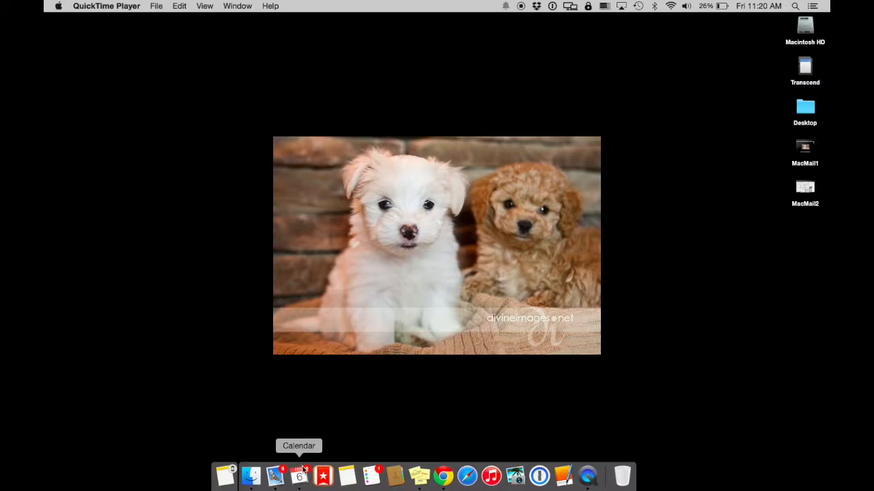
- Launch Calendar from the Dock, showing February 2015 in month view
left_click(297, 475)
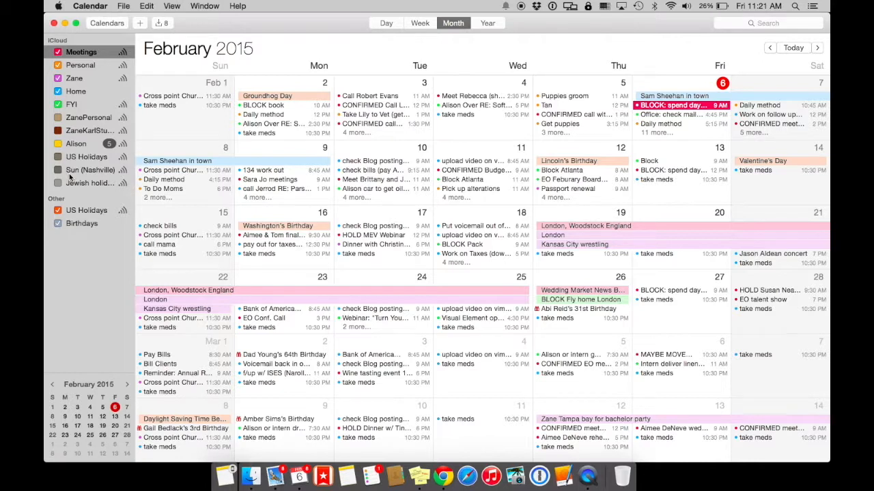
mouse_move(54, 38)
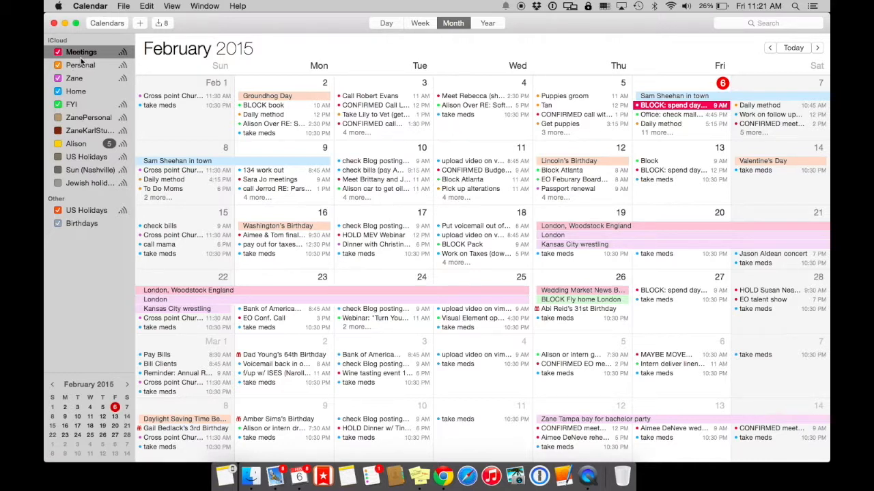
left_click(74, 78)
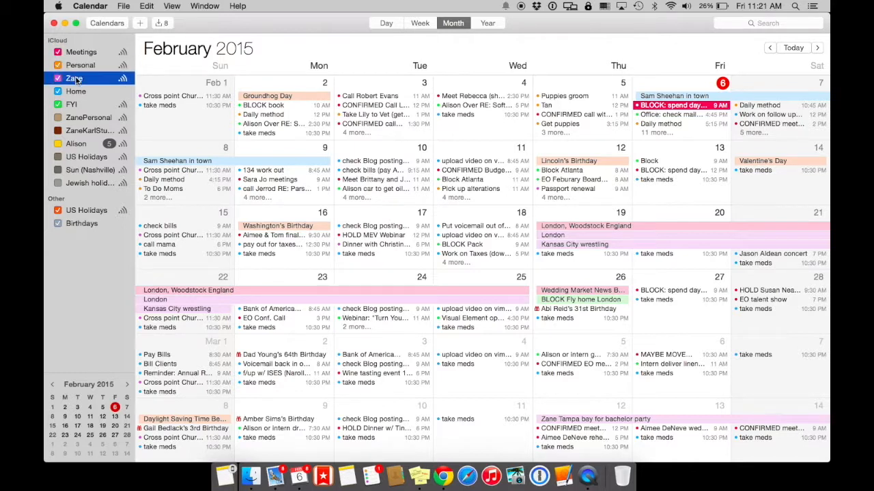
left_click(90, 118)
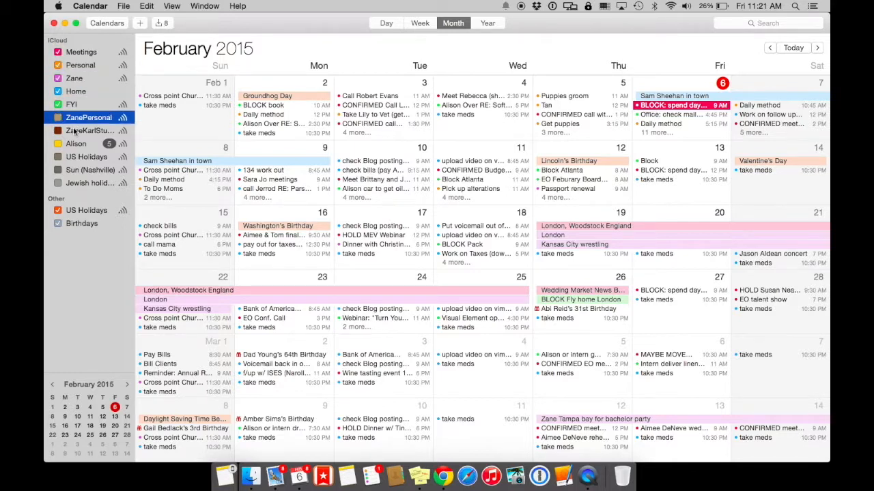
left_click(88, 156)
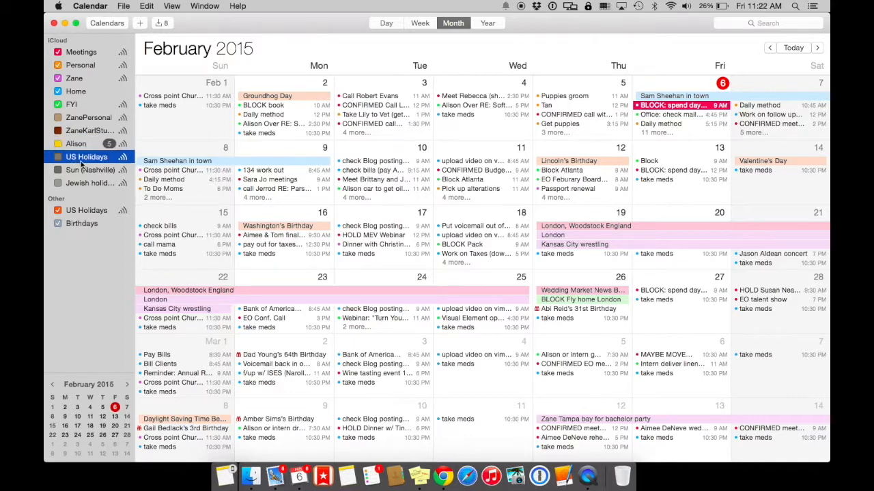
left_click(89, 169)
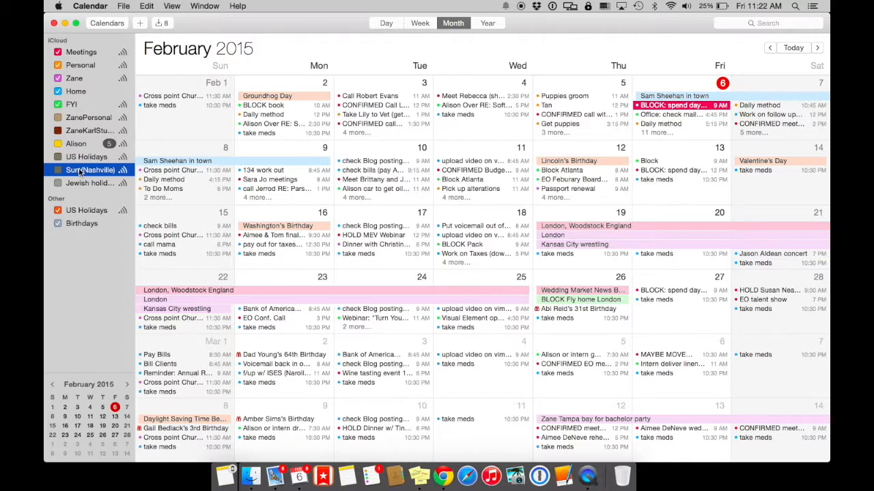
left_click(88, 182)
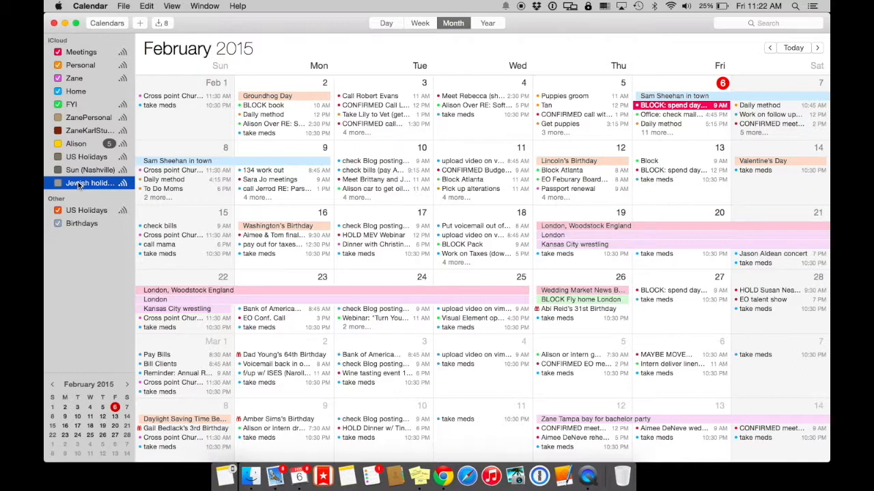
mouse_move(93, 221)
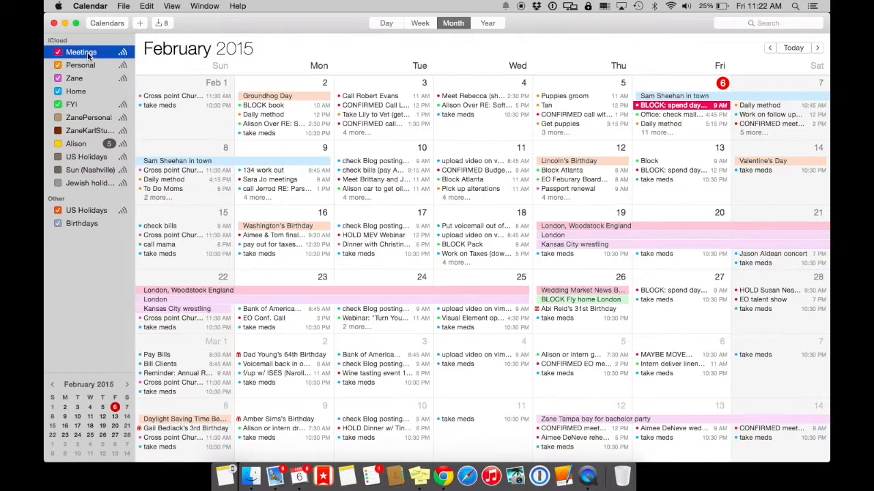
mouse_move(57, 73)
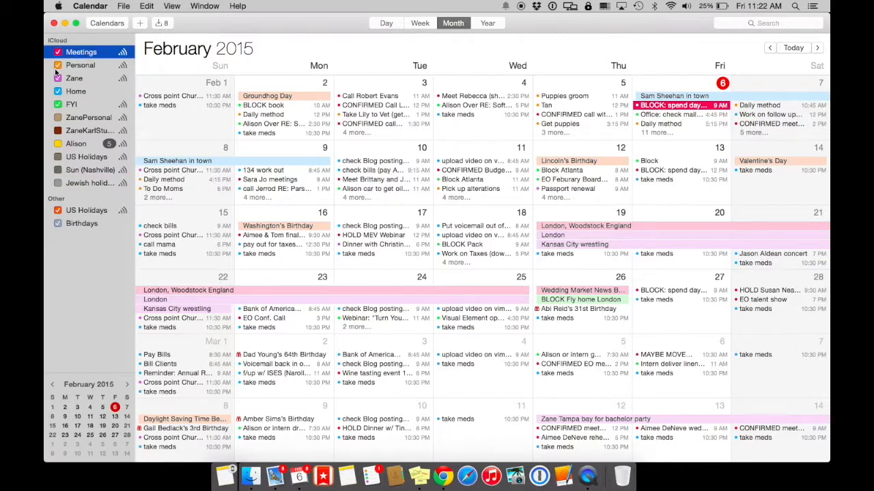
left_click(57, 51)
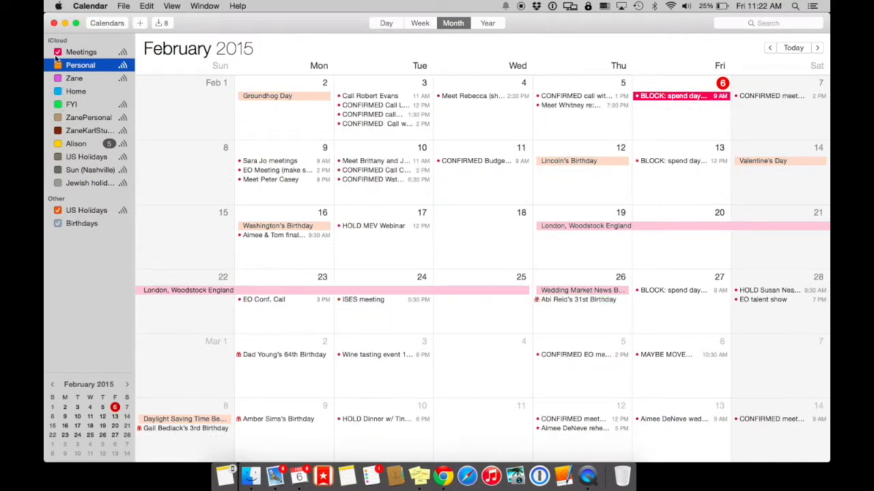
left_click(58, 78)
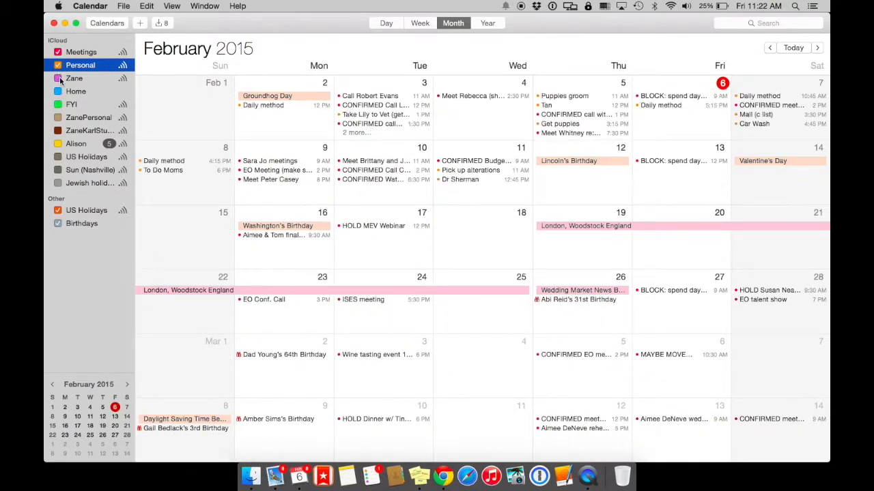
left_click(57, 51)
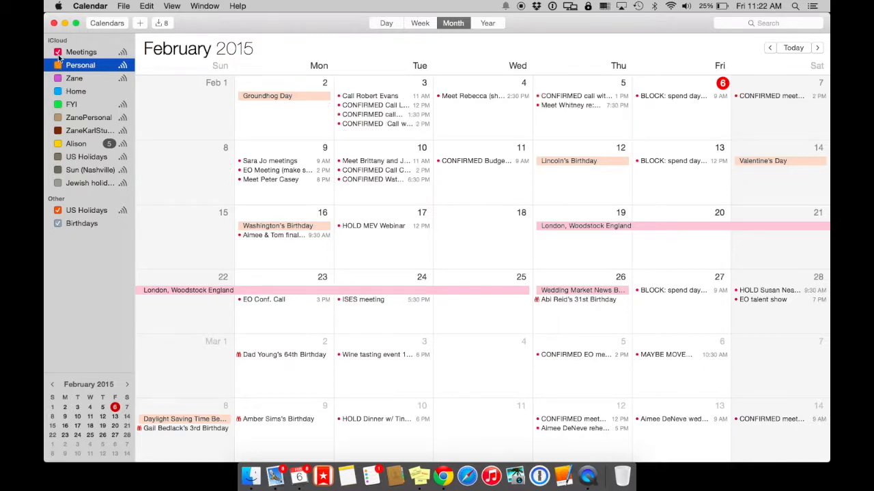
left_click(58, 78)
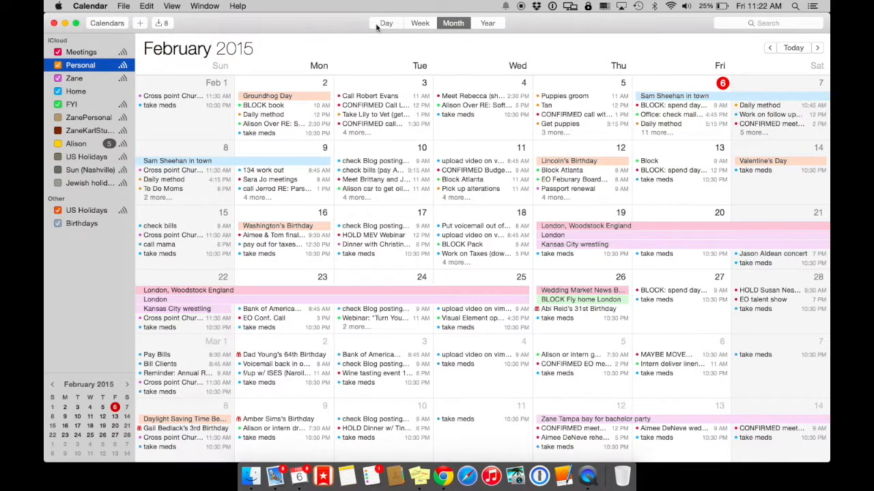
- In week view, page back from February 2015 to late December 2014
left_click(420, 22)
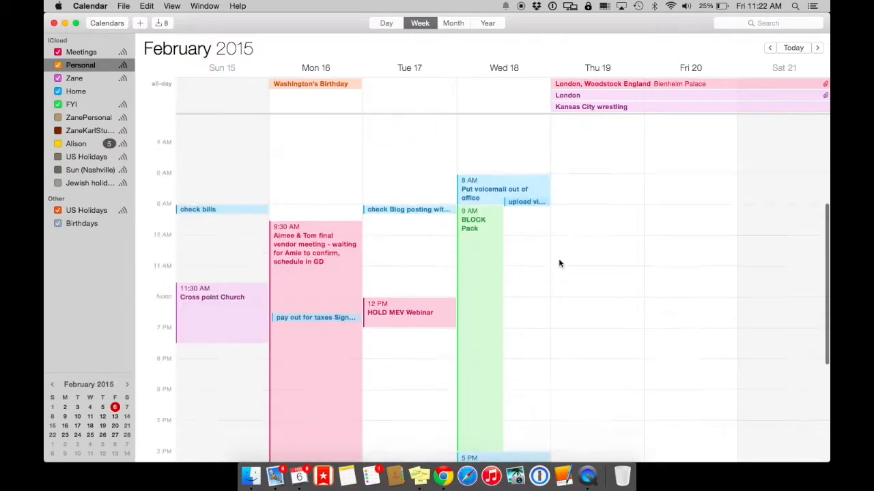
left_click(770, 48)
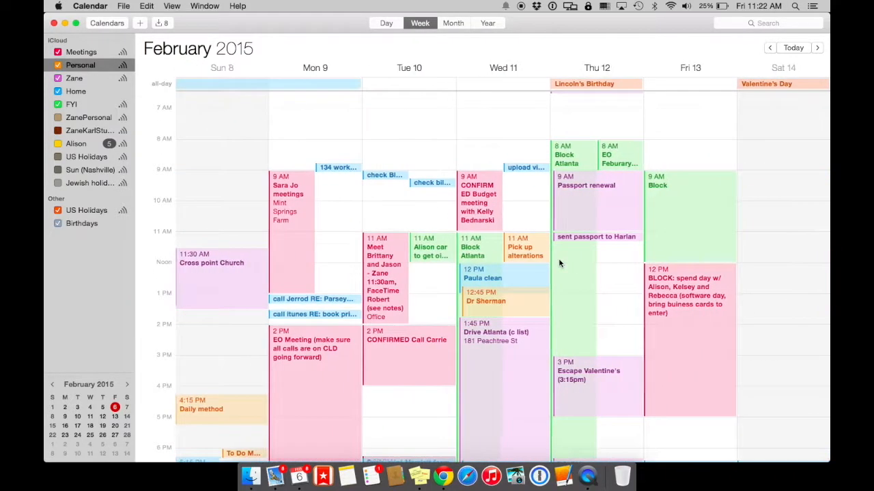
left_click(770, 46)
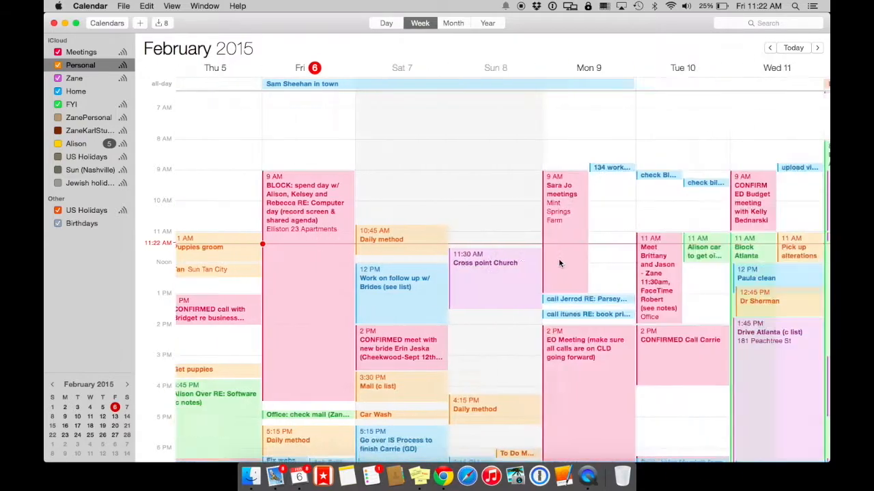
left_click(770, 46)
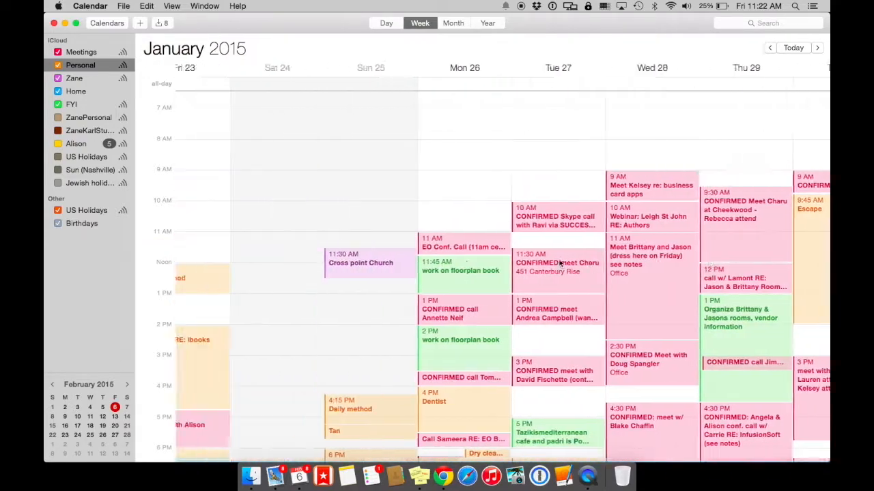
left_click(770, 46)
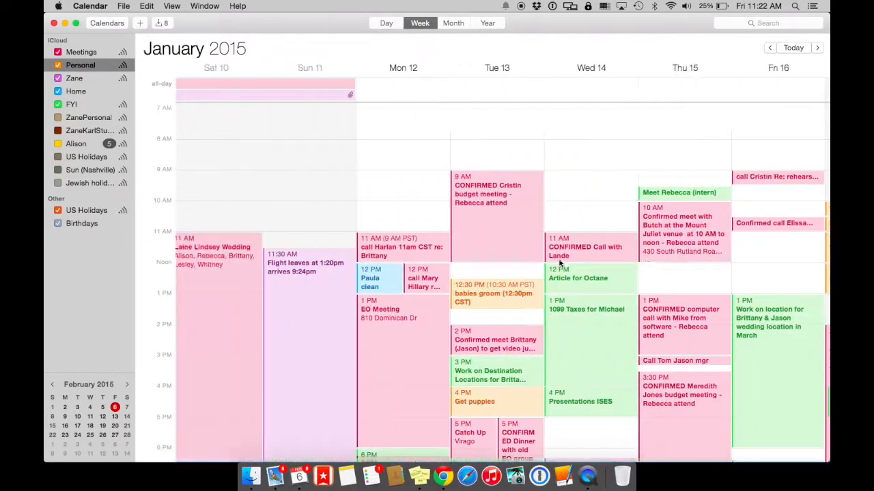
left_click(770, 46)
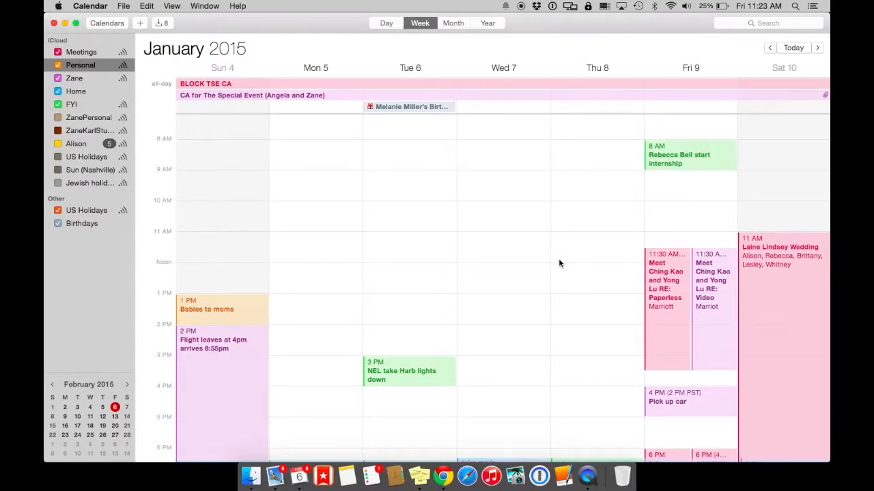
left_click(770, 47)
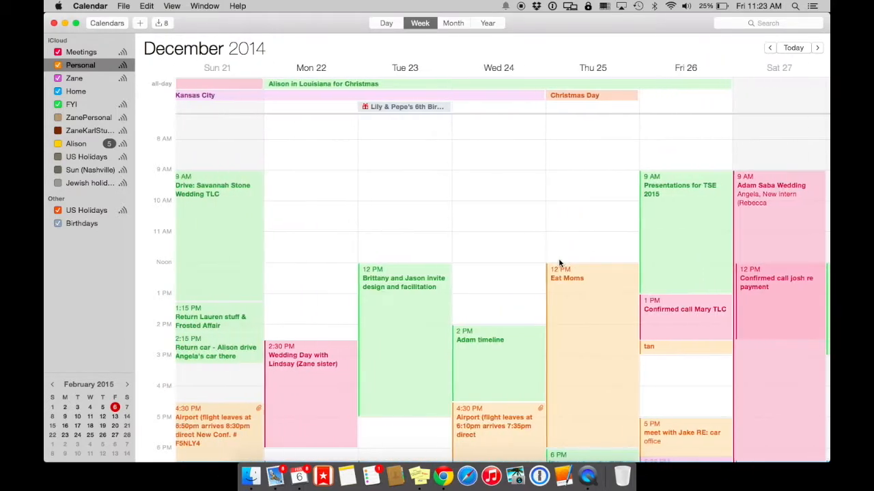
left_click(770, 48)
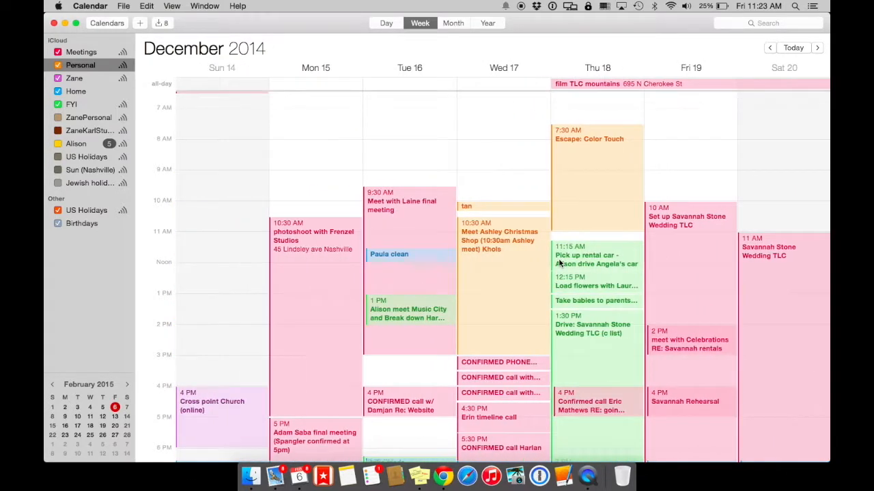
left_click(816, 47)
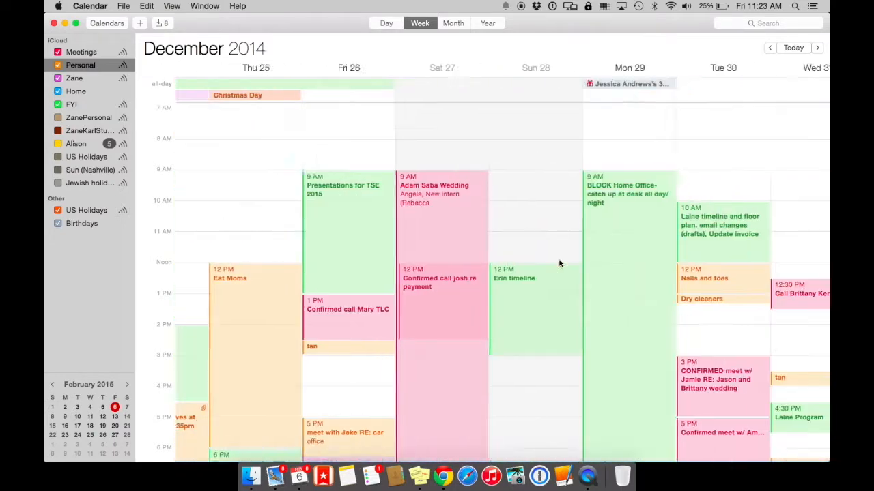
scroll("down", 3)
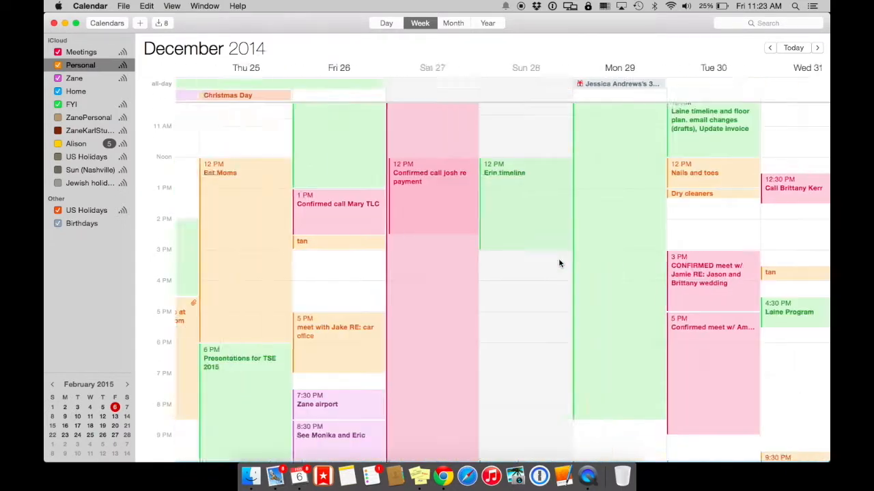
- Show Monday, December 1, 2014 as a single day with the Italian night guitar event
left_click(384, 22)
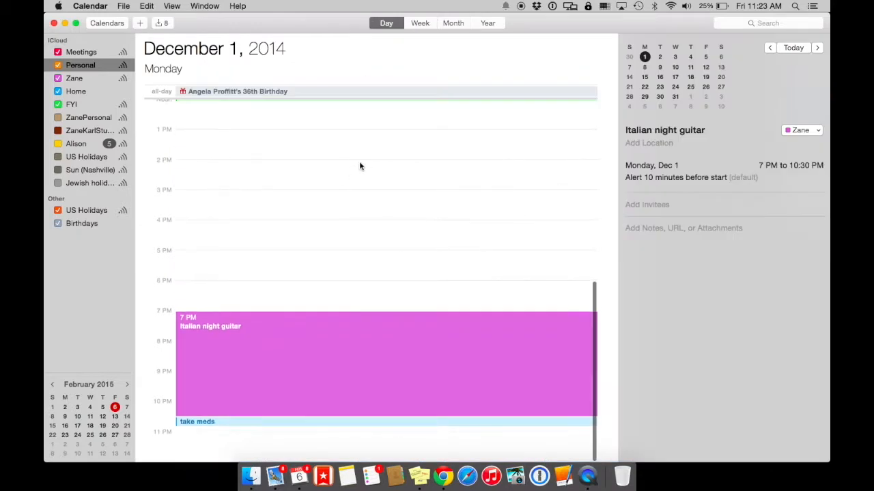
- View December 2014 as a month, step through its weeks, and land on Thanksgiving week, Nov 23–29
scroll("up", 3)
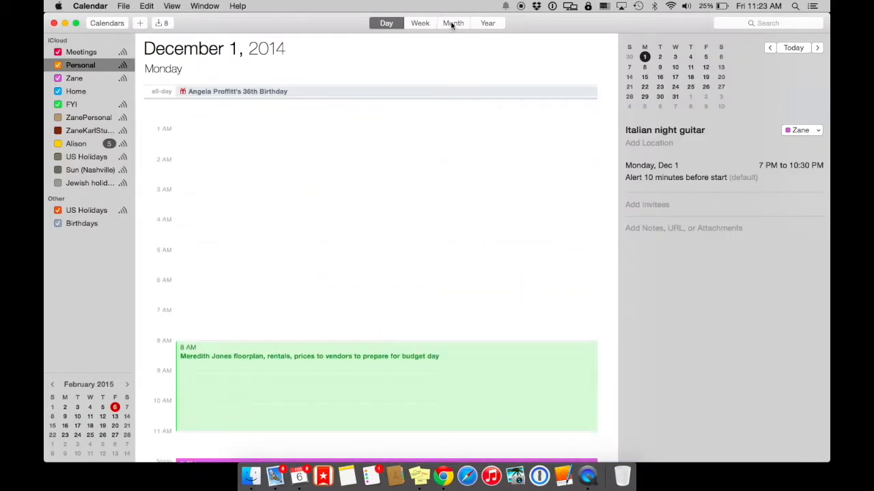
left_click(453, 22)
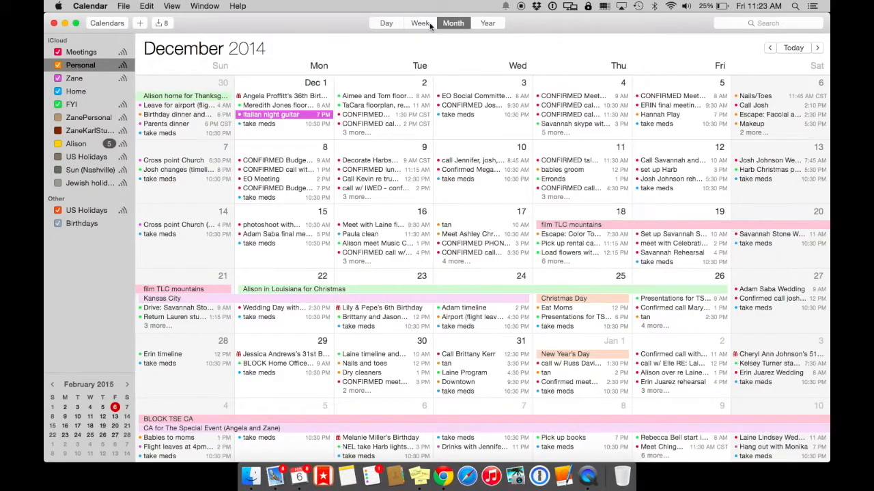
left_click(421, 22)
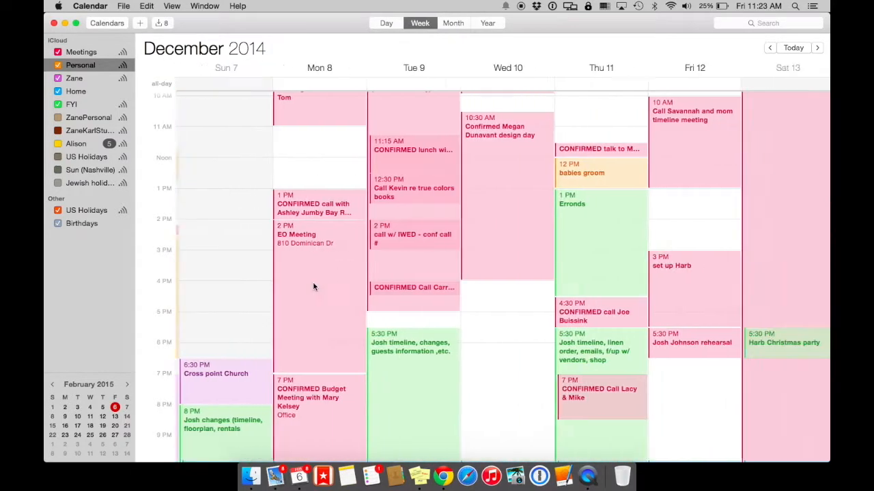
left_click(816, 47)
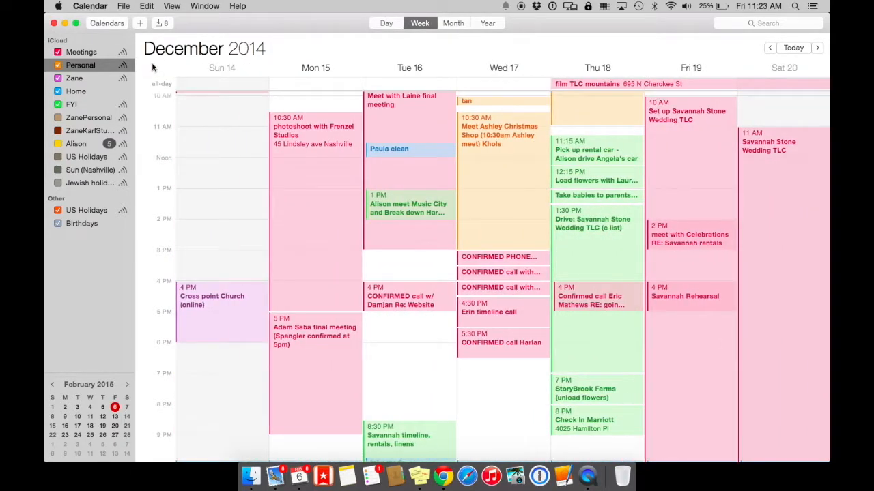
left_click(770, 47)
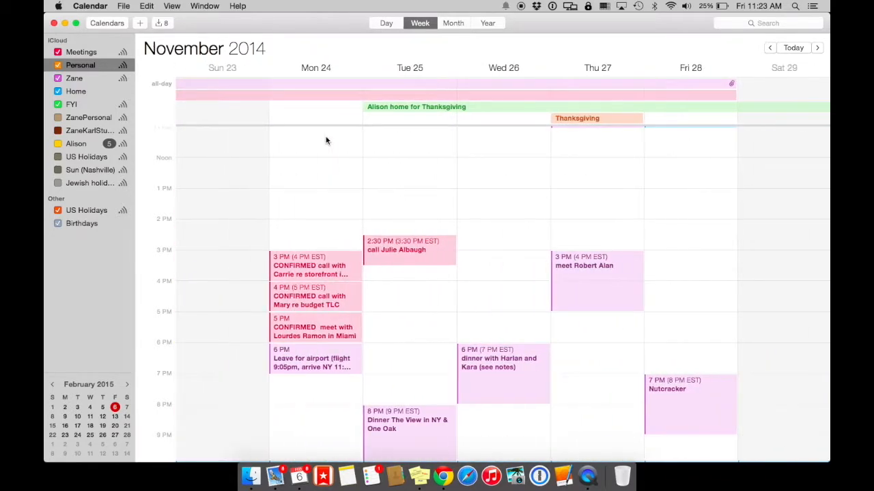
scroll("up", 3)
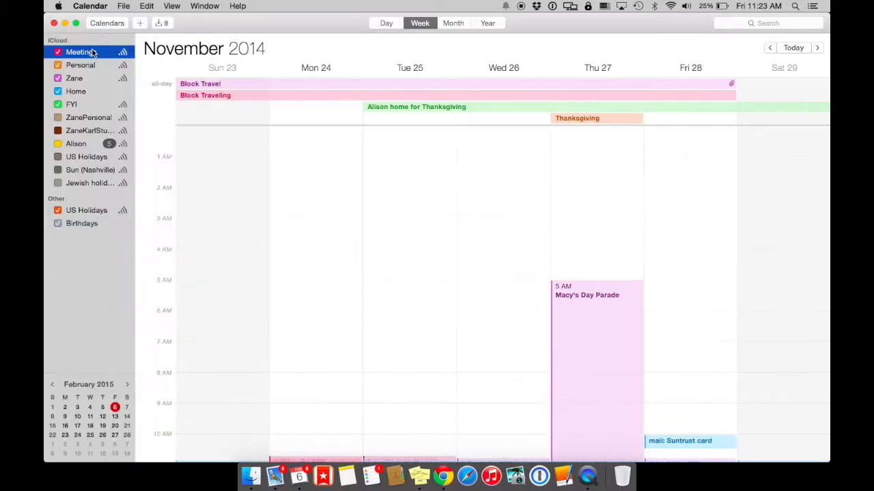
- Show the Meetings calendar's sharing list and a sharee's View & Edit / View Only choices
right_click(79, 52)
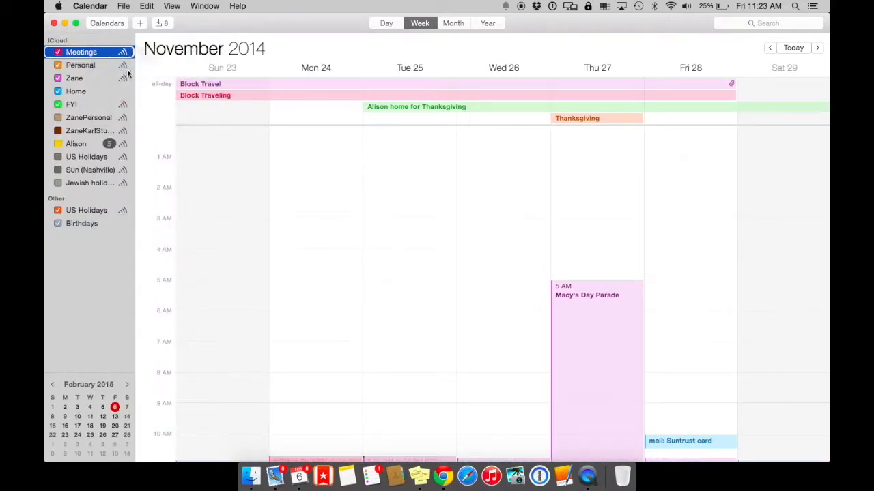
left_click(123, 52)
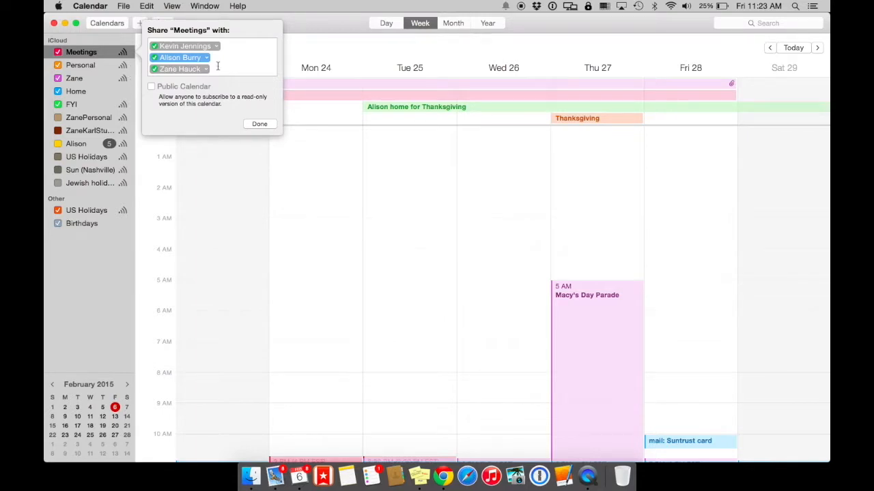
left_click(206, 57)
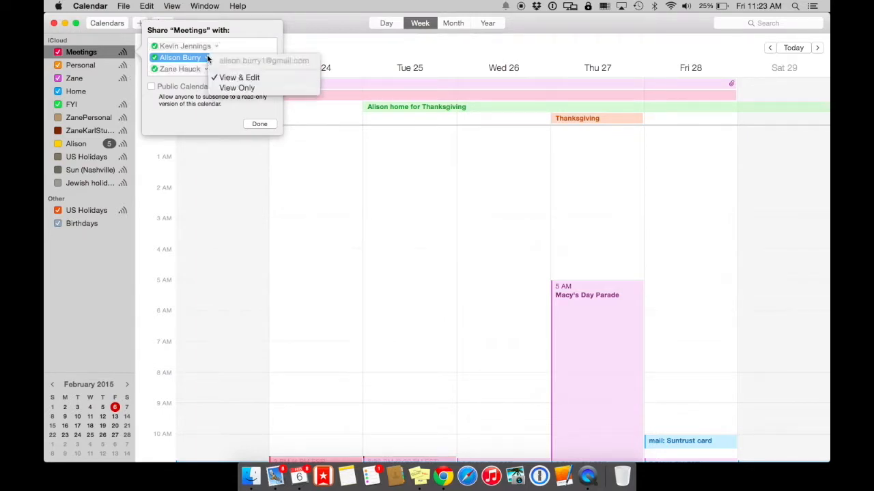
mouse_move(240, 56)
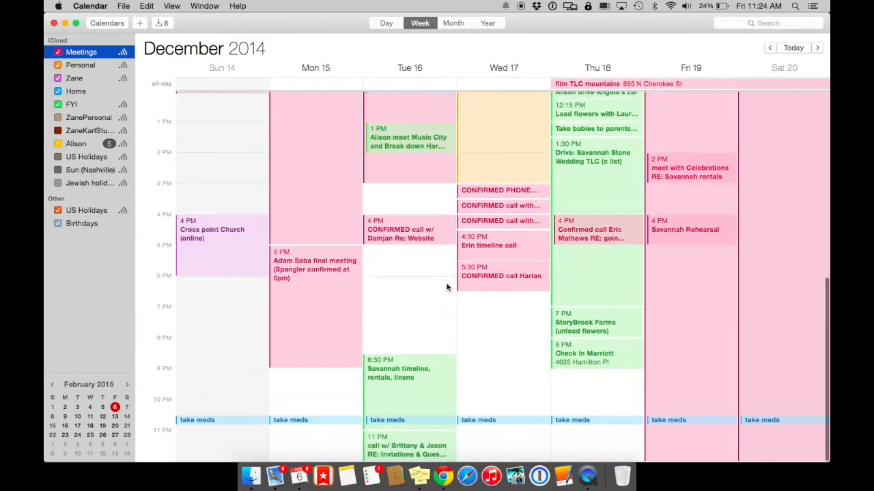
- Advance to the week of December 21, 2014 and bring up the Calendar application menu
scroll("up", 3)
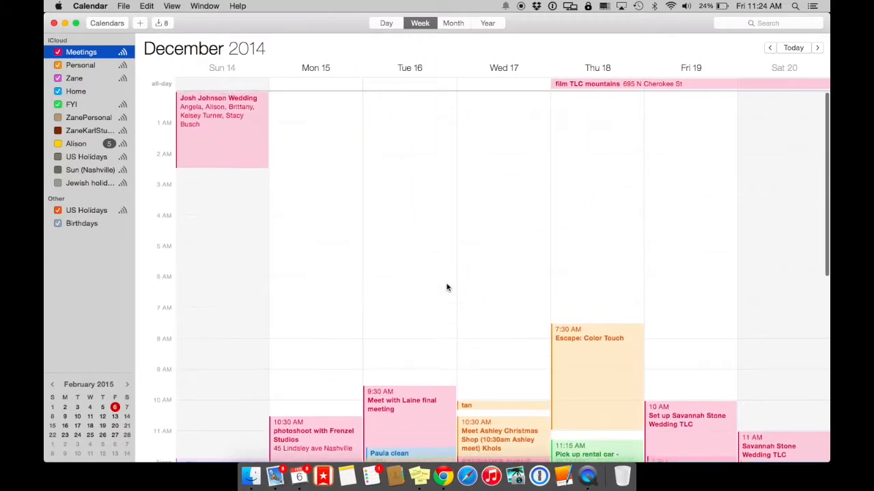
left_click(816, 46)
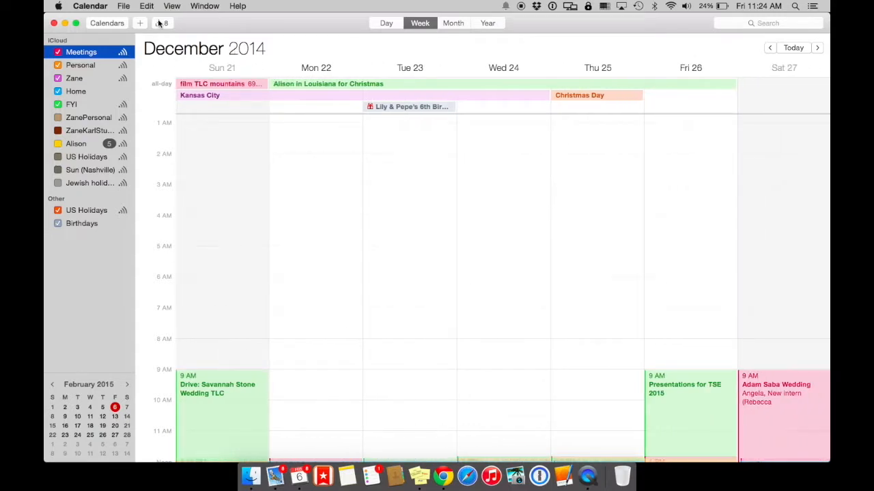
left_click(162, 22)
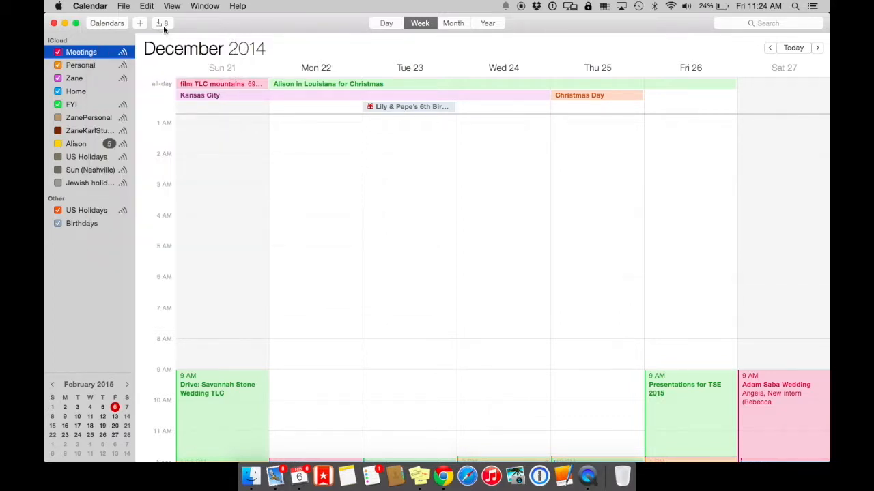
left_click(90, 6)
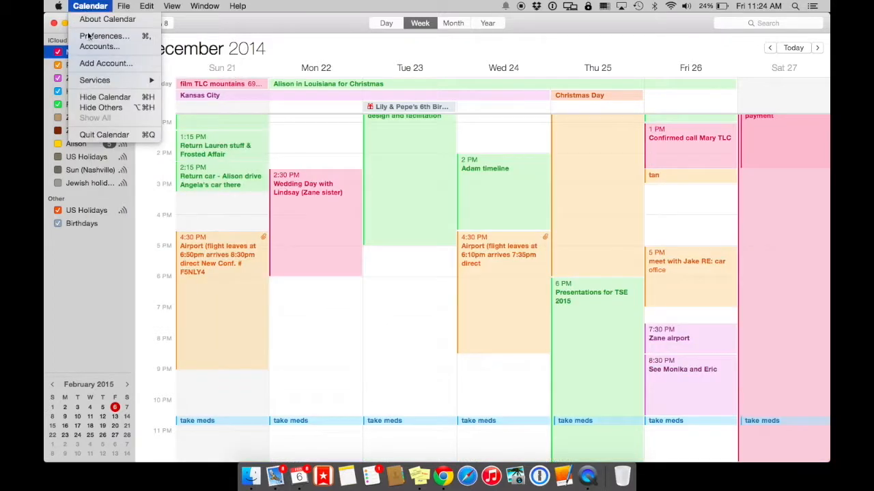
- In Preferences, check the General pane's Default Calendar choices, then move to Accounts
left_click(104, 35)
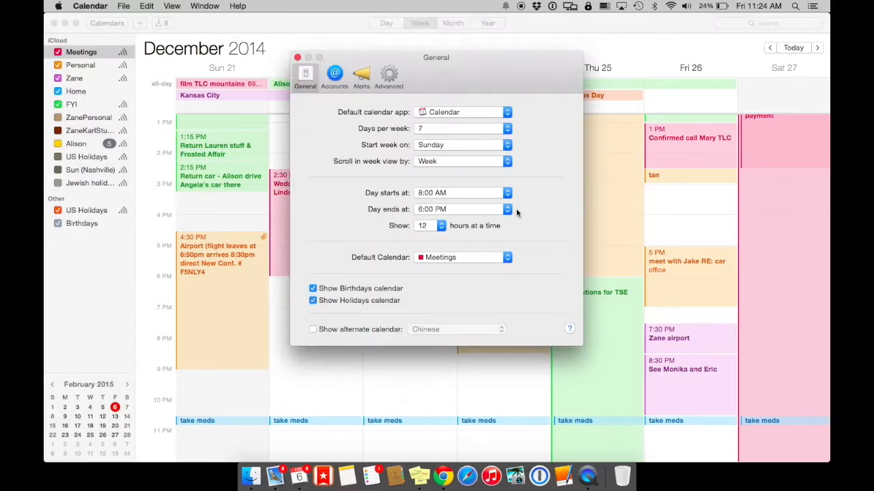
mouse_move(416, 140)
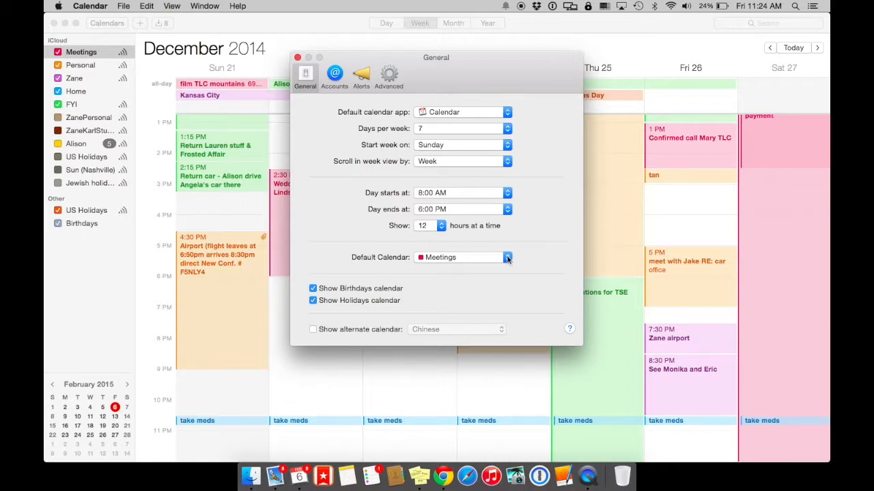
left_click(508, 257)
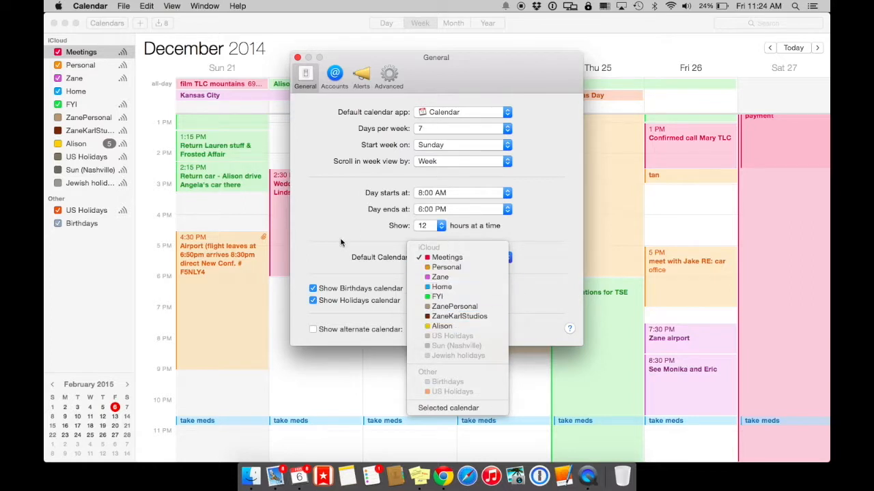
left_click(334, 74)
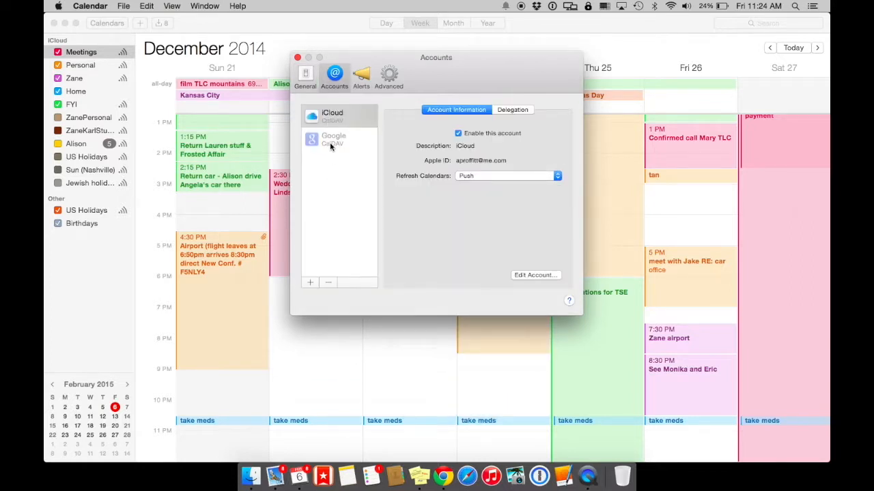
mouse_move(336, 191)
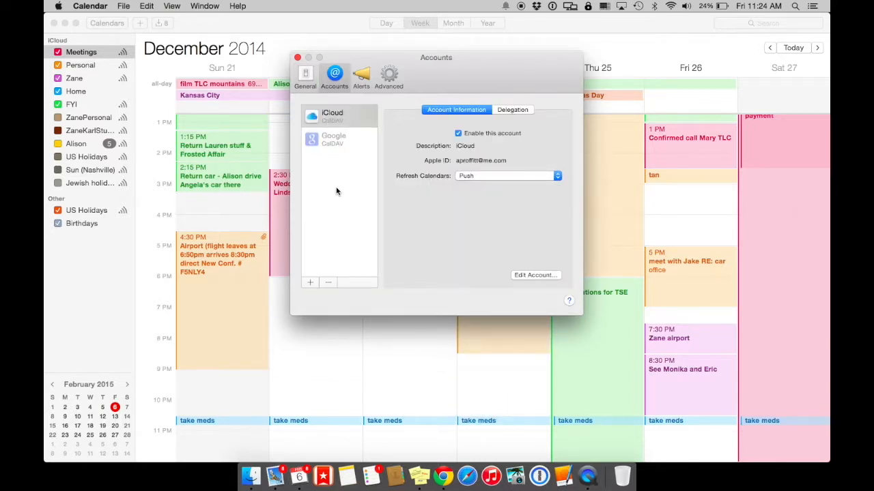
mouse_move(333, 179)
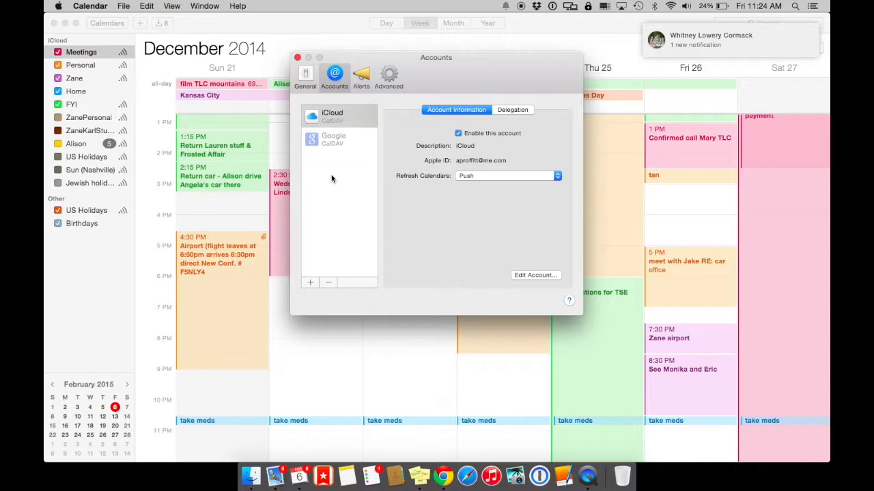
mouse_move(337, 129)
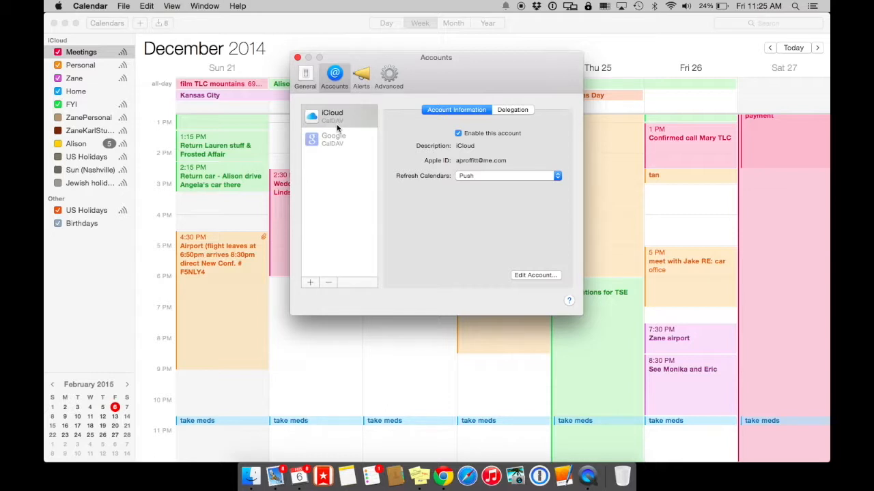
mouse_move(449, 123)
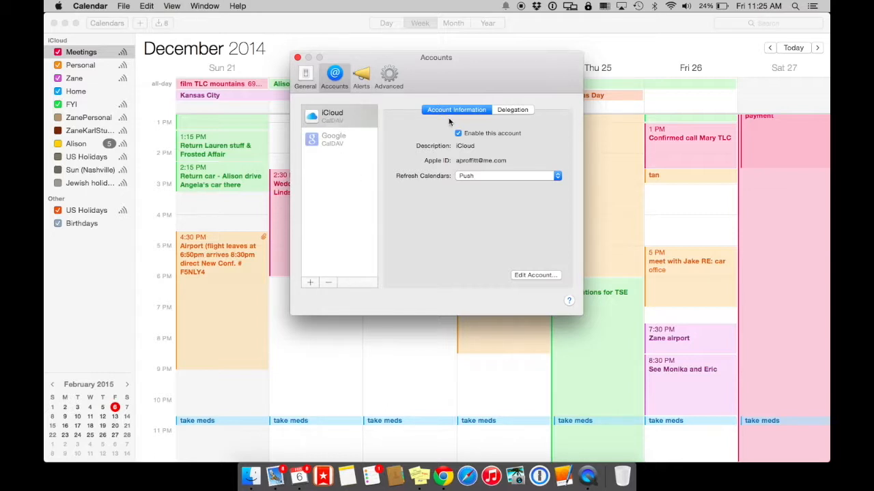
- Check the iCloud account's Delegation tab and return to its Account Information
left_click(512, 110)
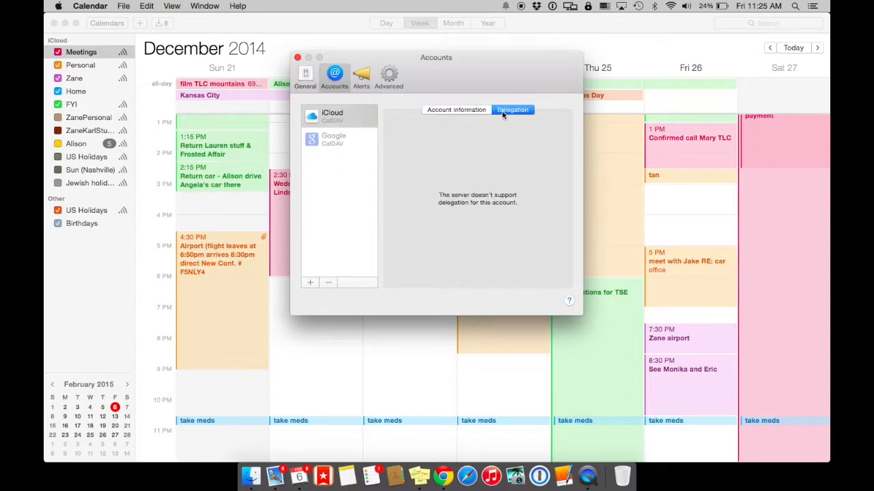
left_click(456, 109)
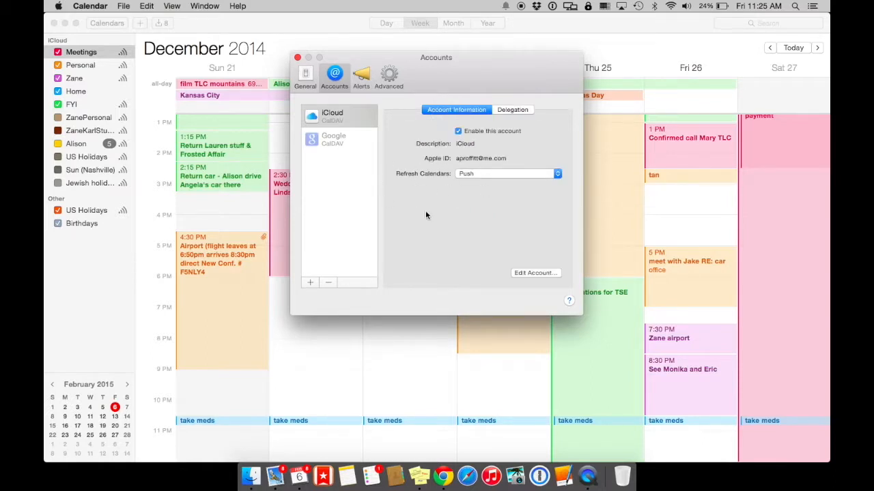
- Review the Alerts default settings, then move on to the Advanced preferences
left_click(360, 75)
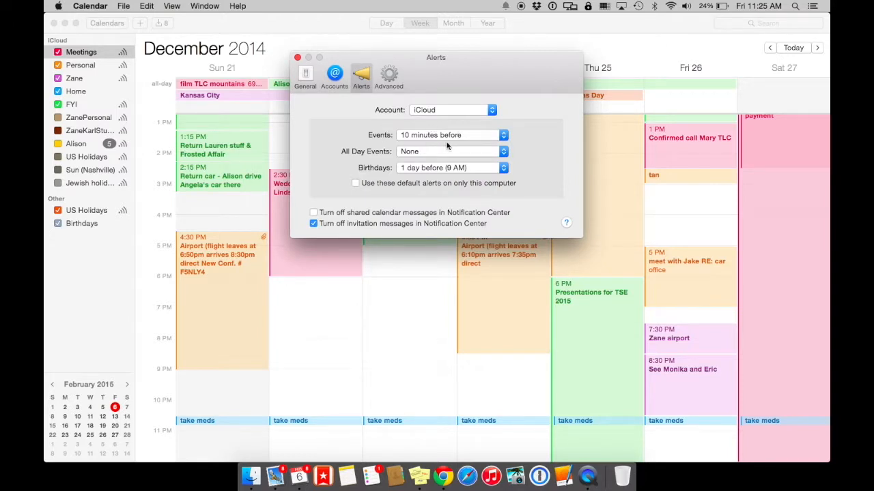
mouse_move(334, 229)
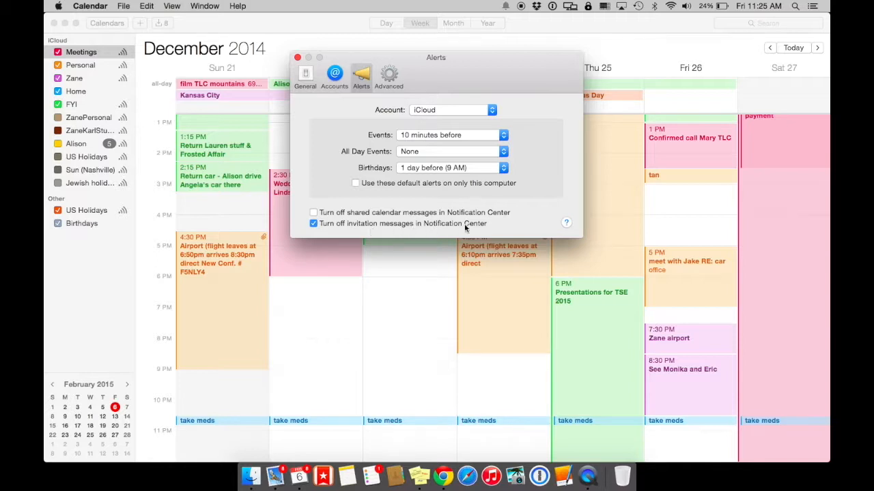
left_click(388, 76)
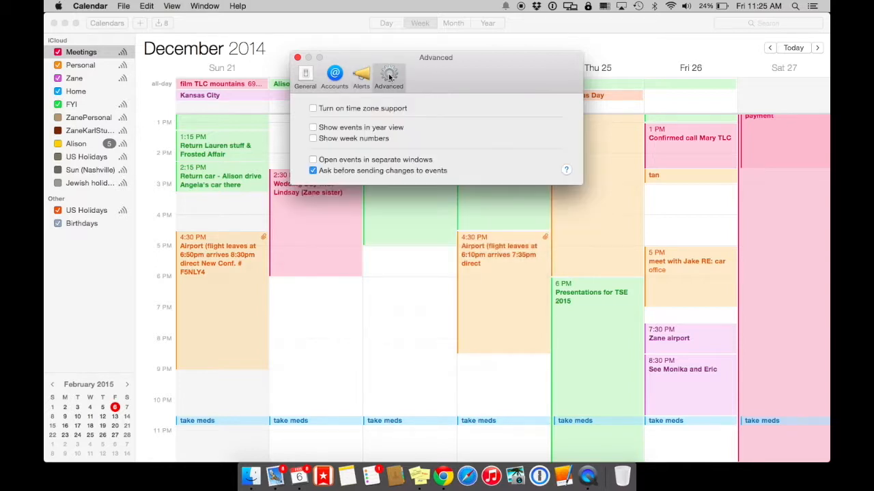
mouse_move(355, 118)
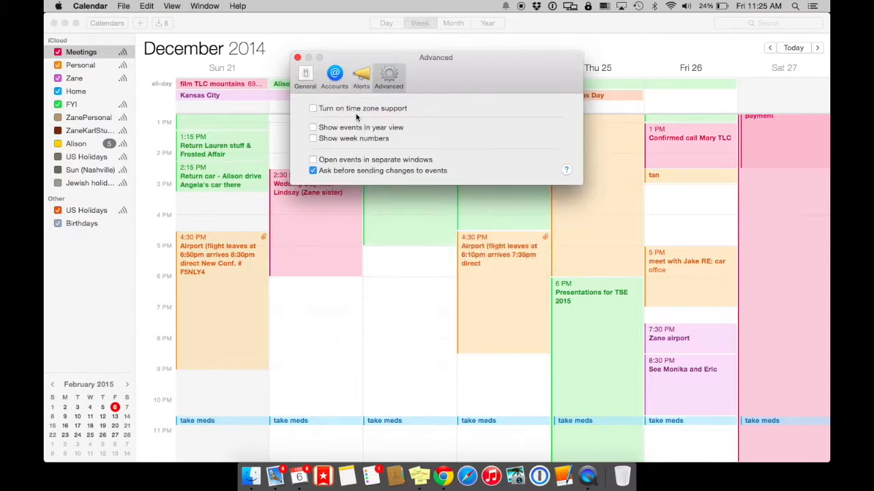
mouse_move(371, 122)
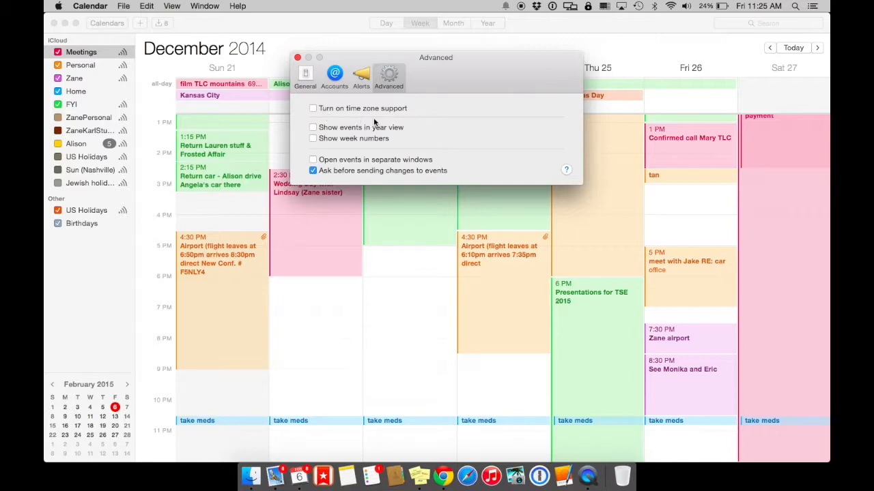